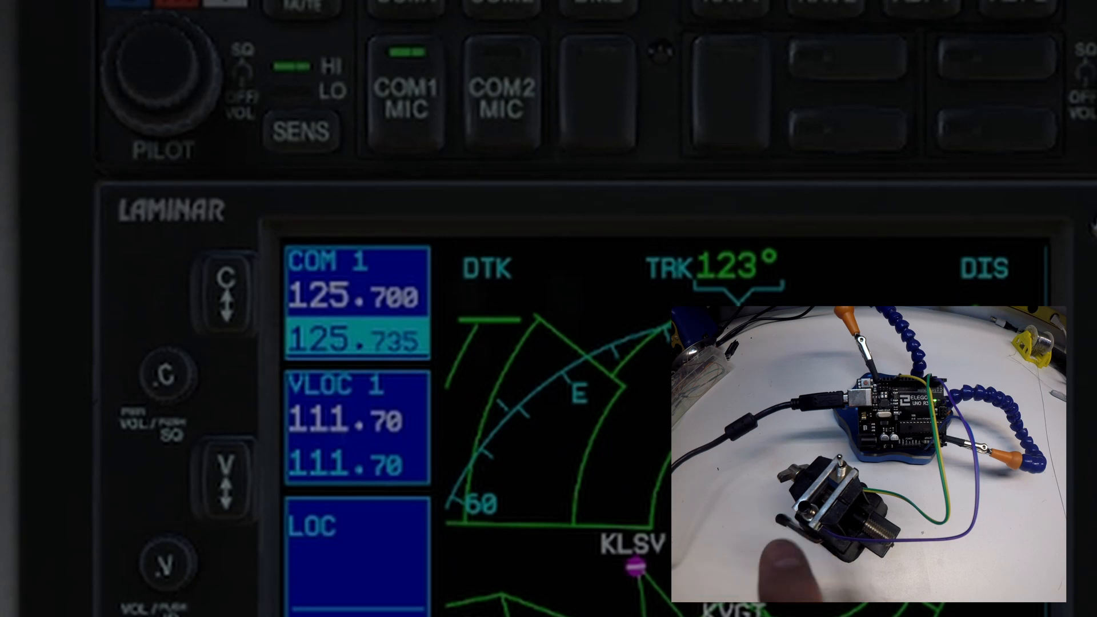
{"action": "left_click", "coordinate": [224, 287]}
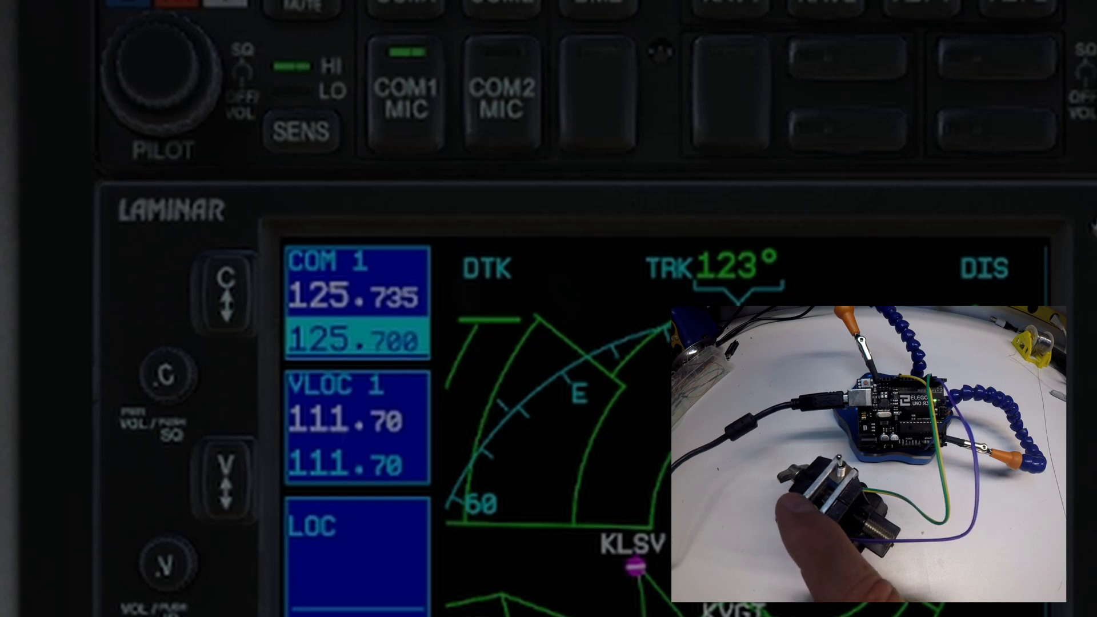
{"action": "left_click", "coordinate": [229, 291]}
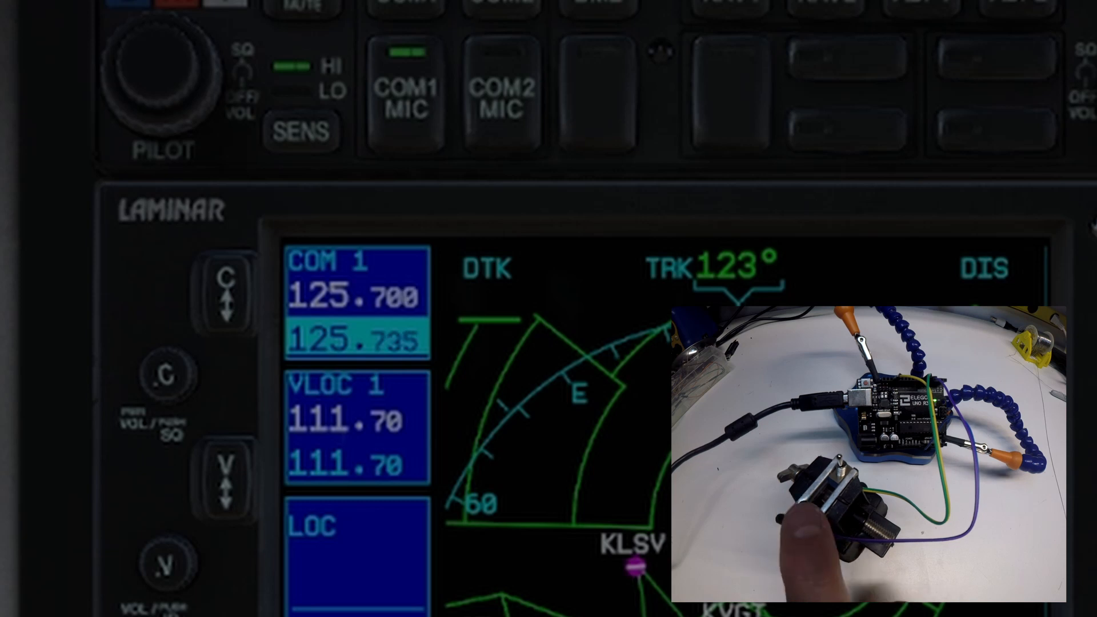